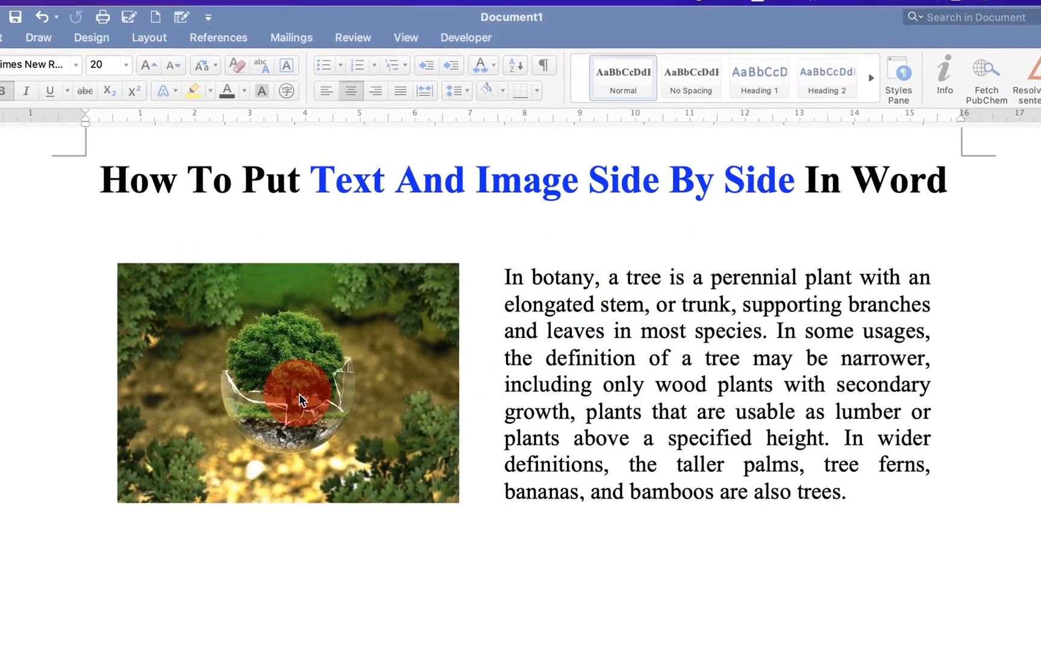
Step: Select the picture-and-text box and drag it lower on the page
click(298, 399)
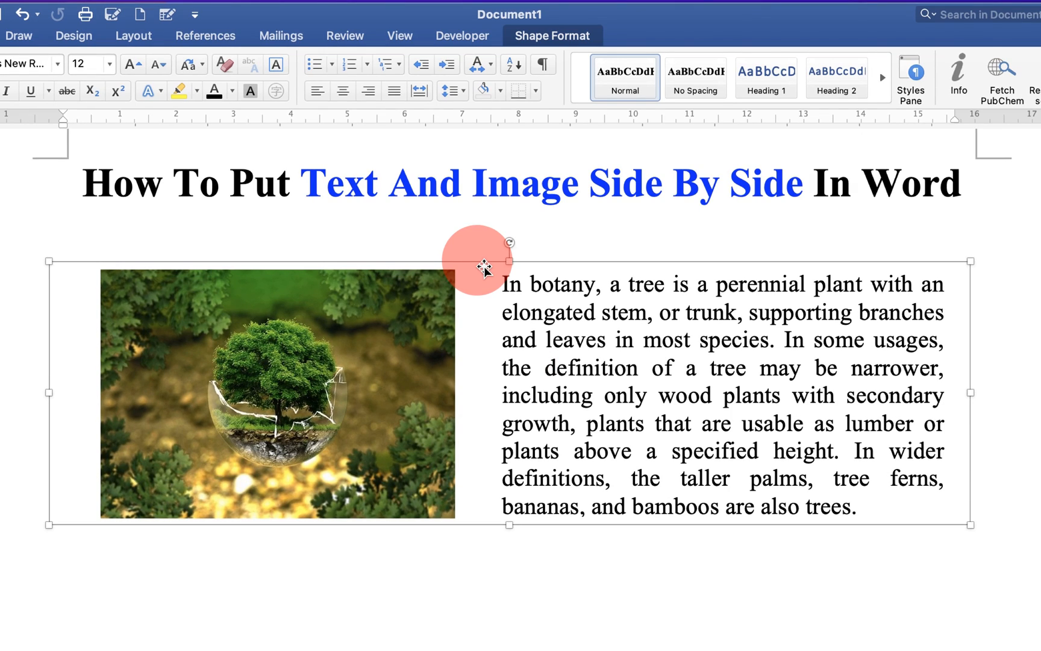
drag(485, 265, 478, 299)
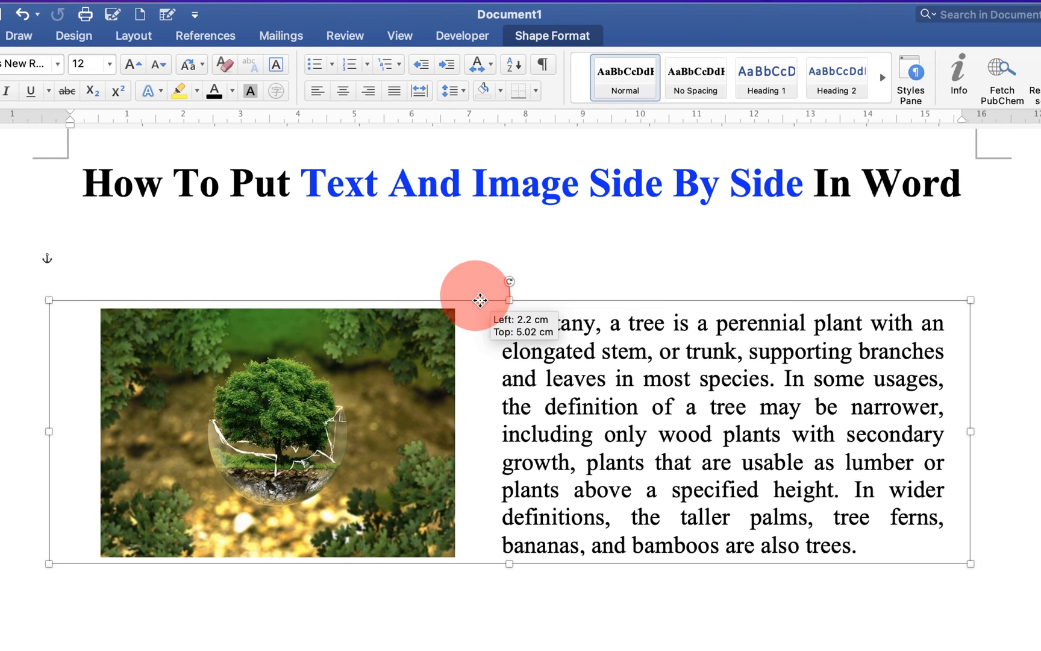
drag(475, 299, 475, 269)
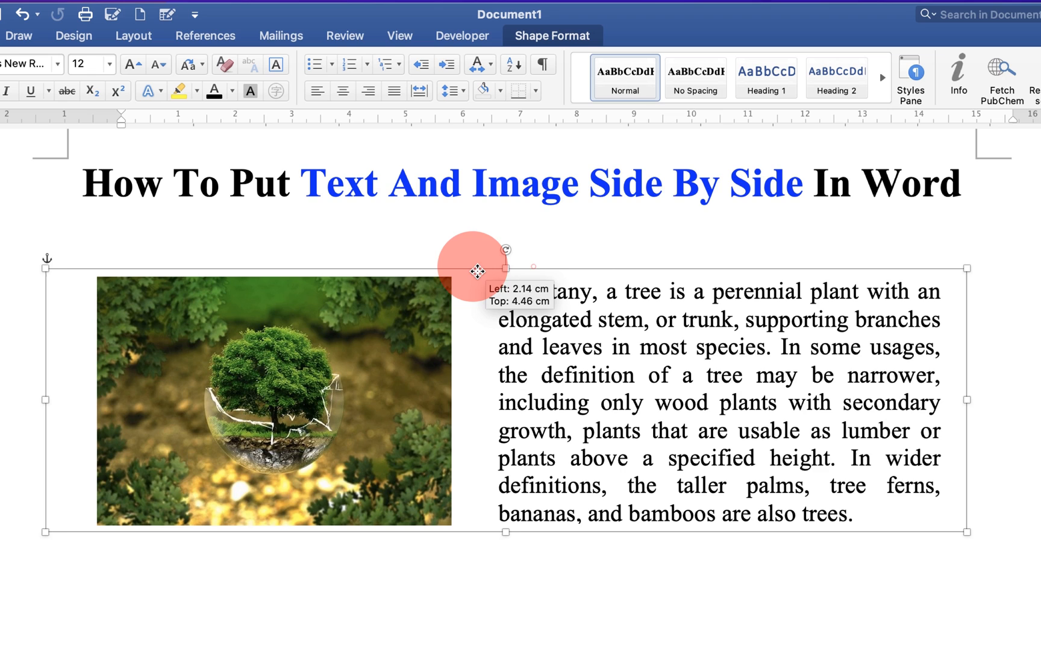
drag(476, 270, 474, 366)
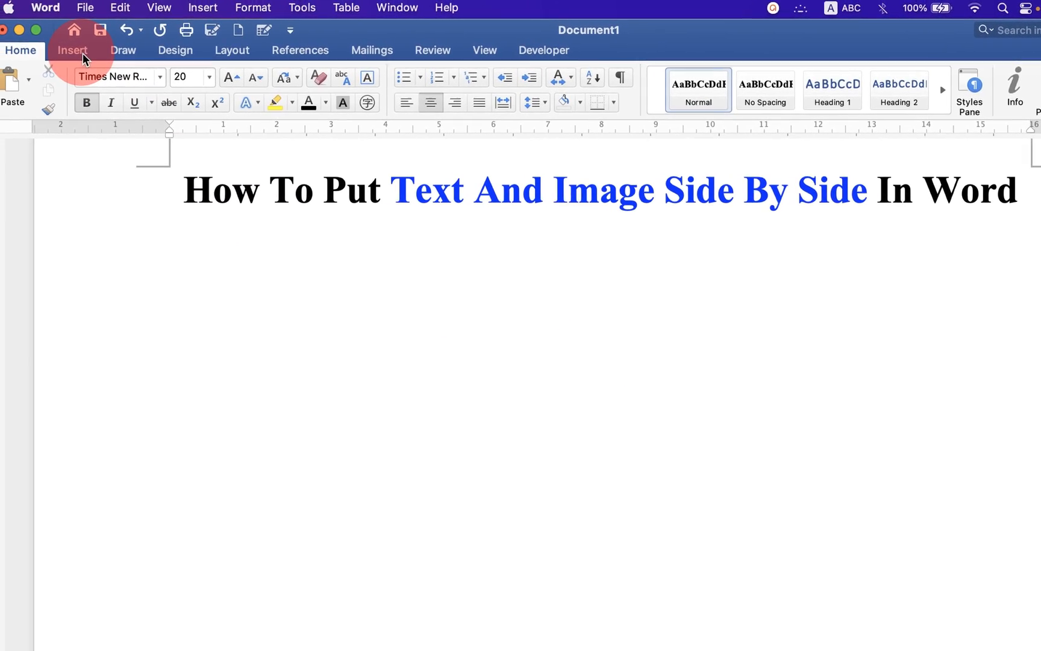
Step: Insert a 2x1 table (two columns, one row) beneath the heading
click(73, 50)
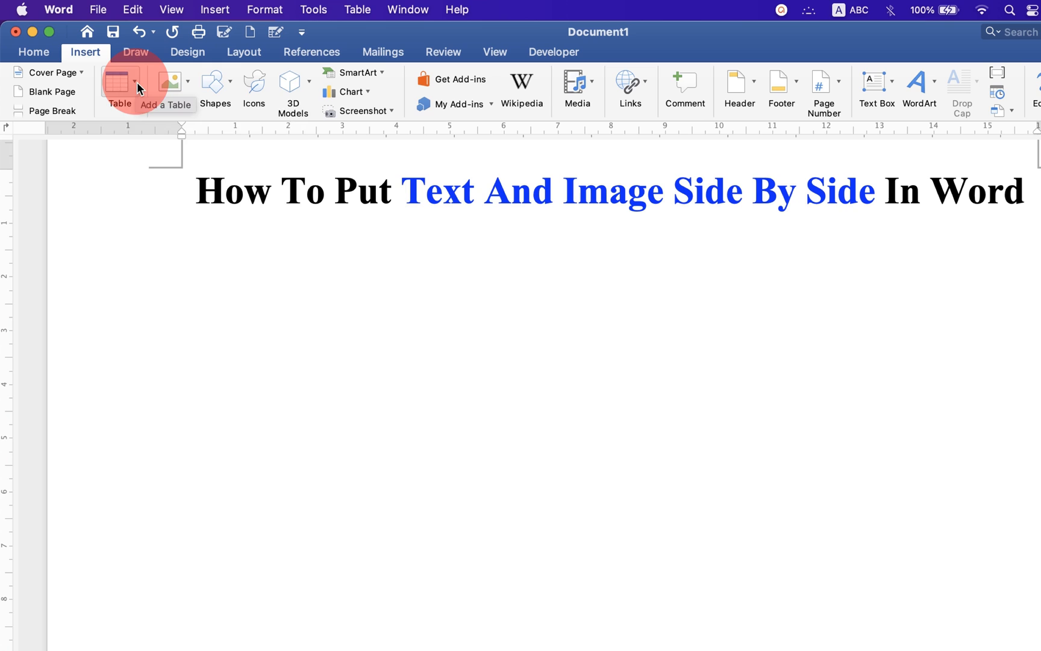
click(119, 83)
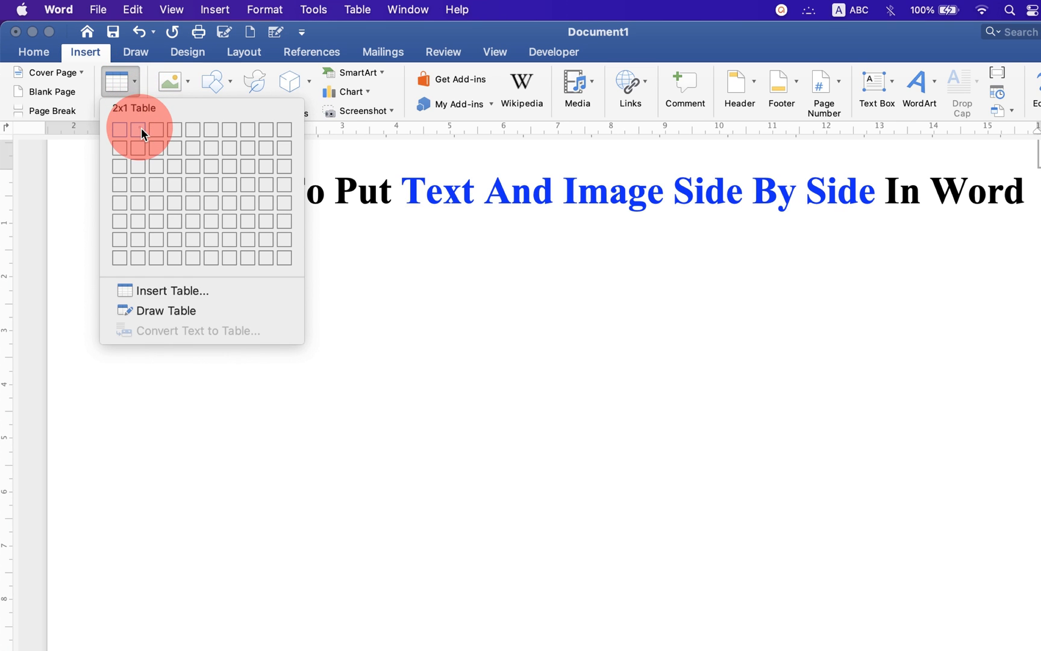
click(139, 132)
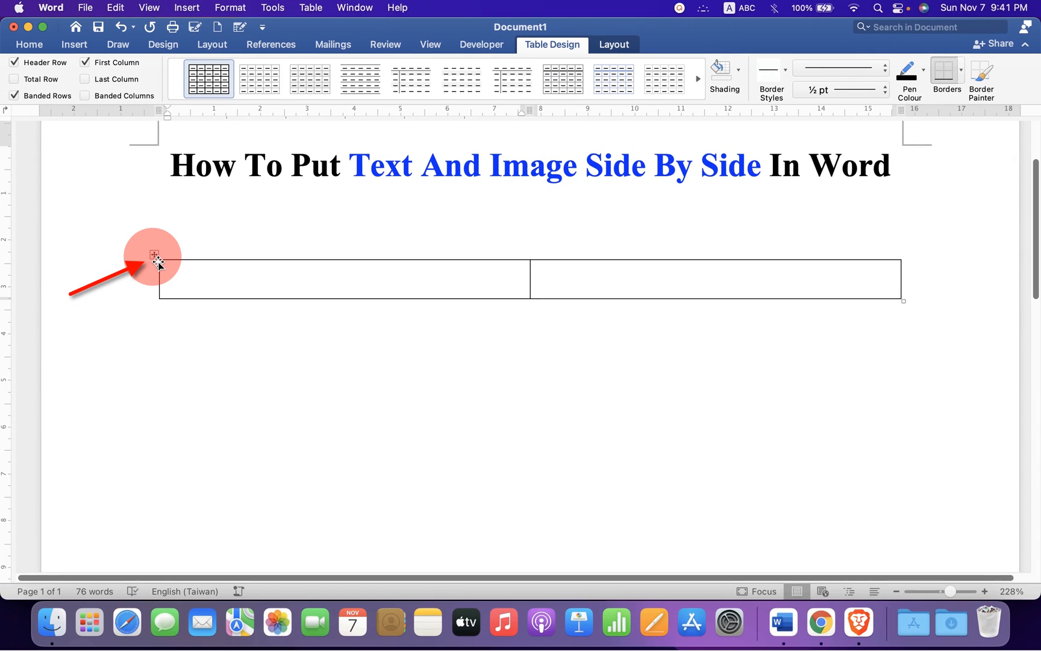
Step: Set the table's borders to None in Table Properties' Borders and Shading
click(155, 257)
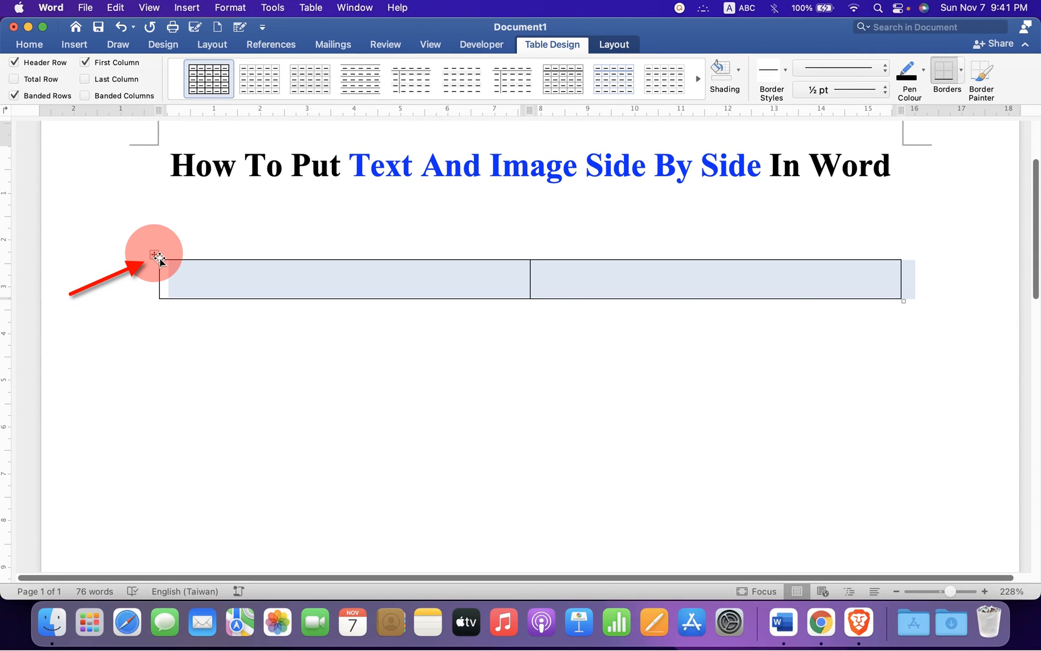
right_click(159, 258)
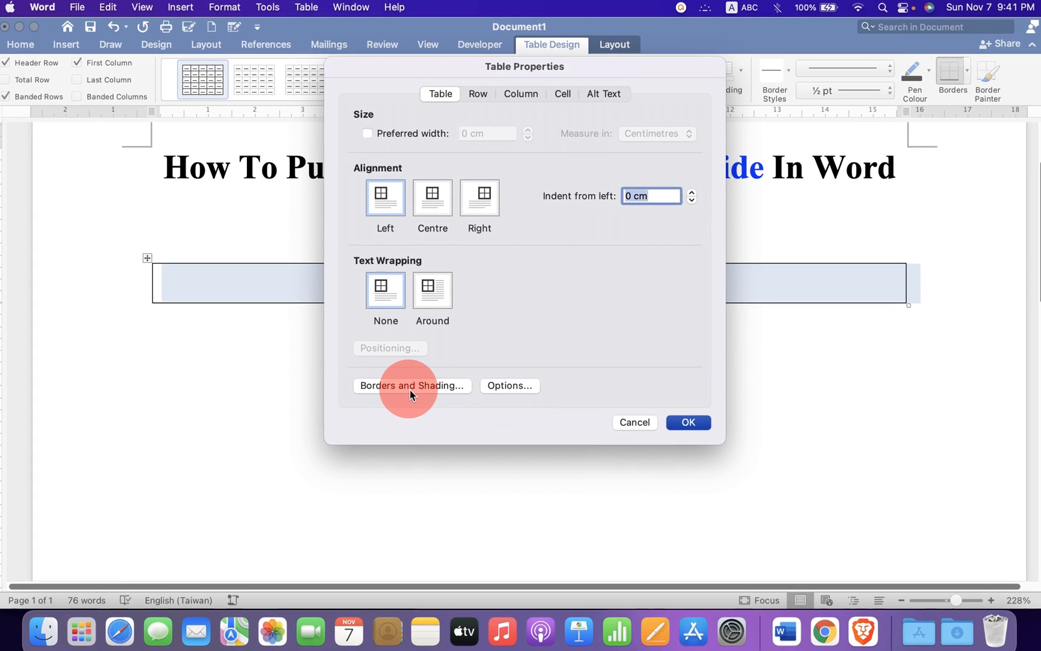
click(412, 385)
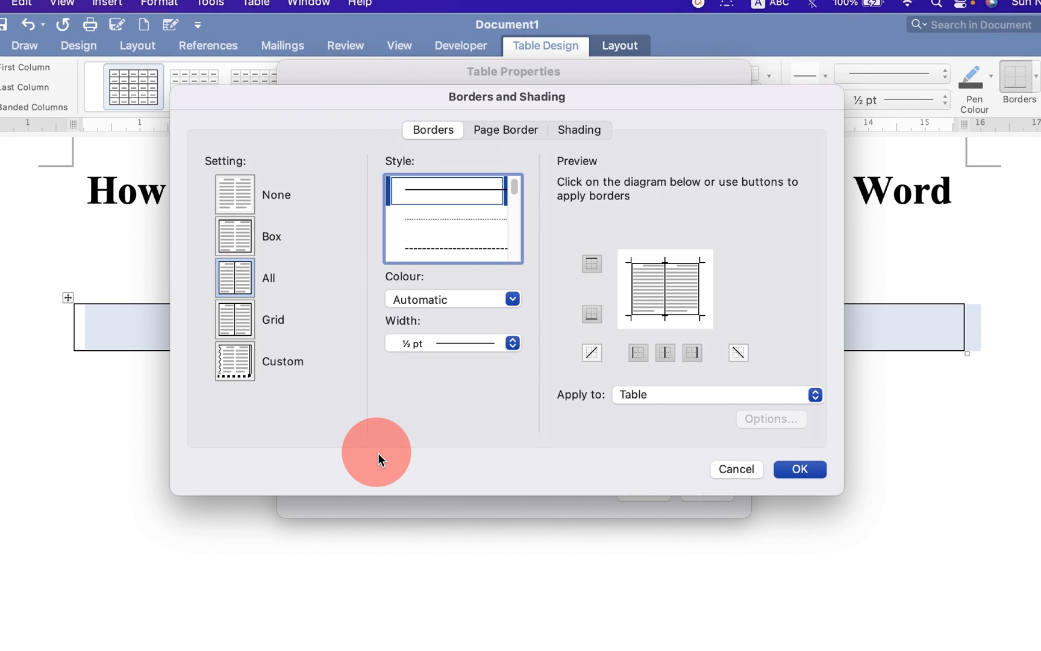
click(234, 194)
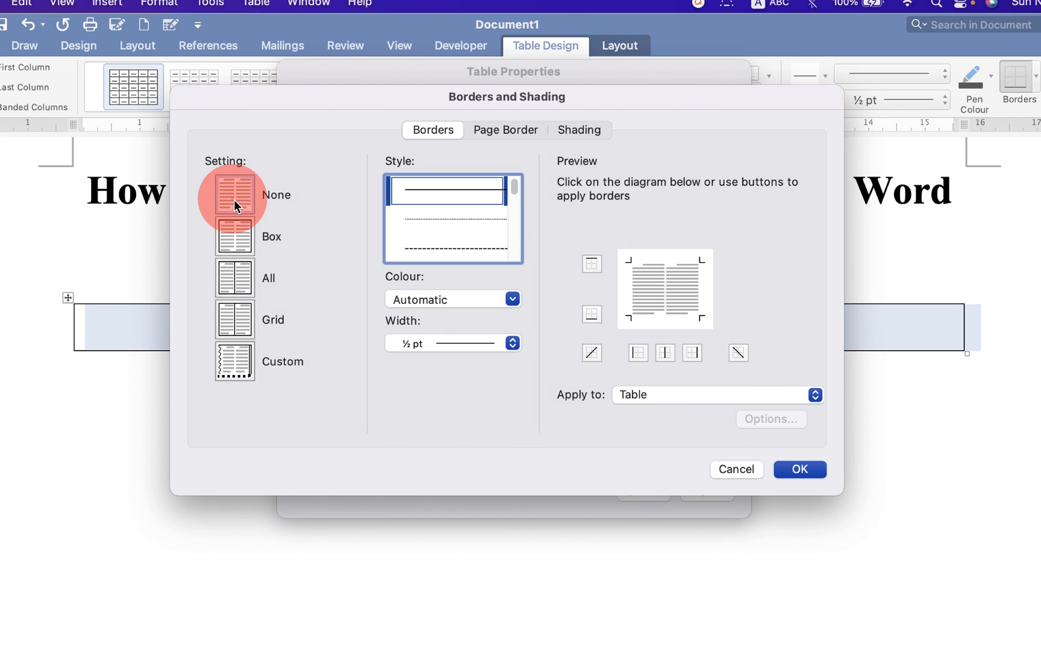
click(799, 469)
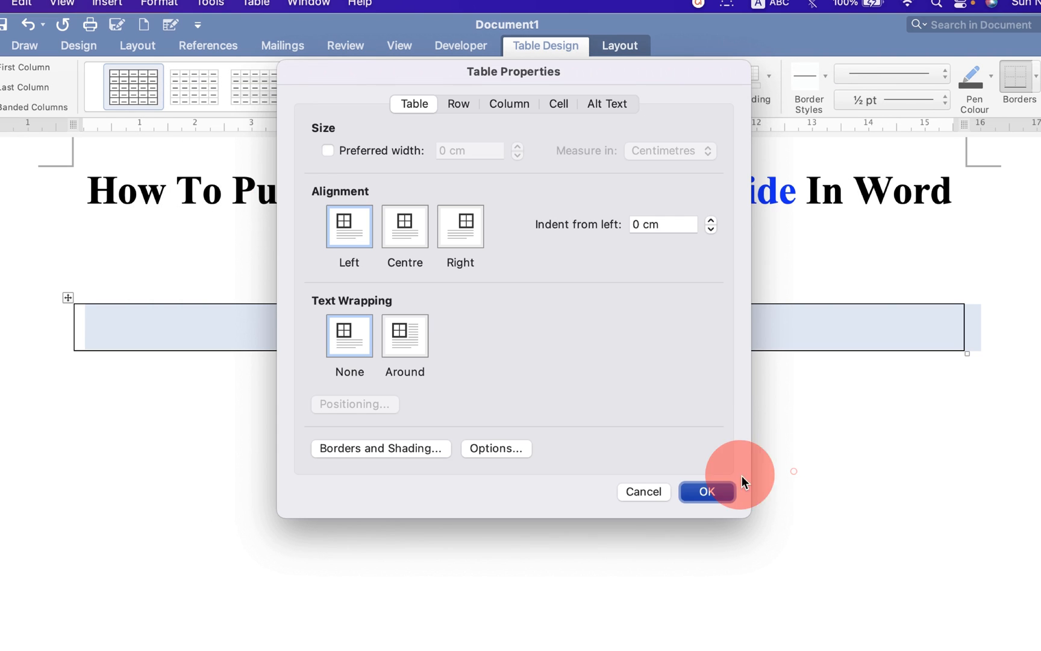
click(705, 492)
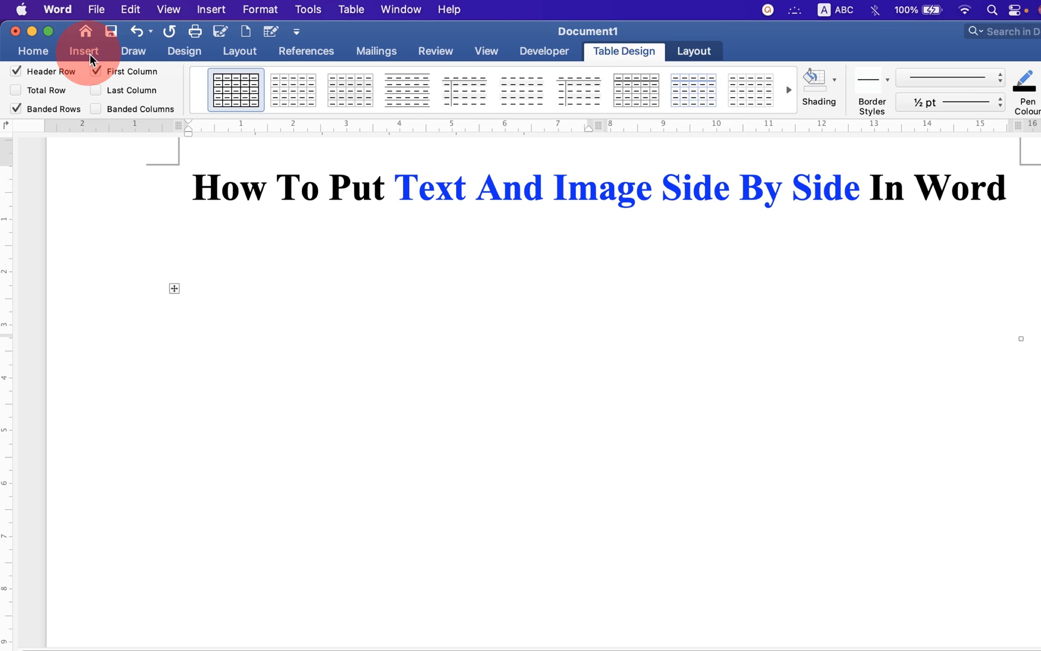
Step: Insert tree.jpeg from file, found by searching 'tree', into the table's first cell
click(84, 51)
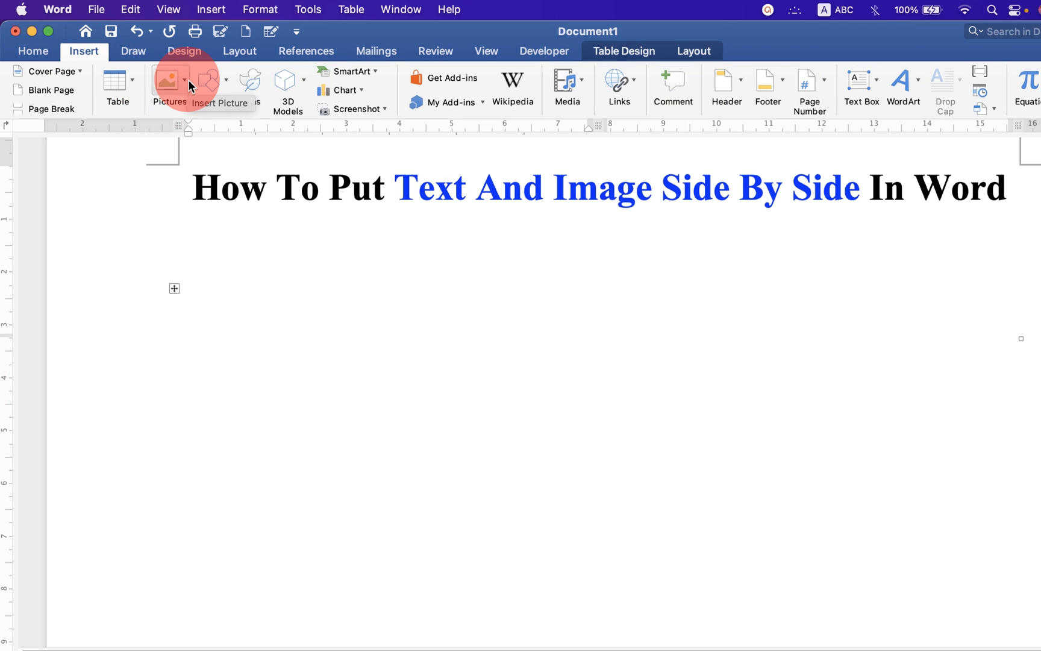
click(390, 315)
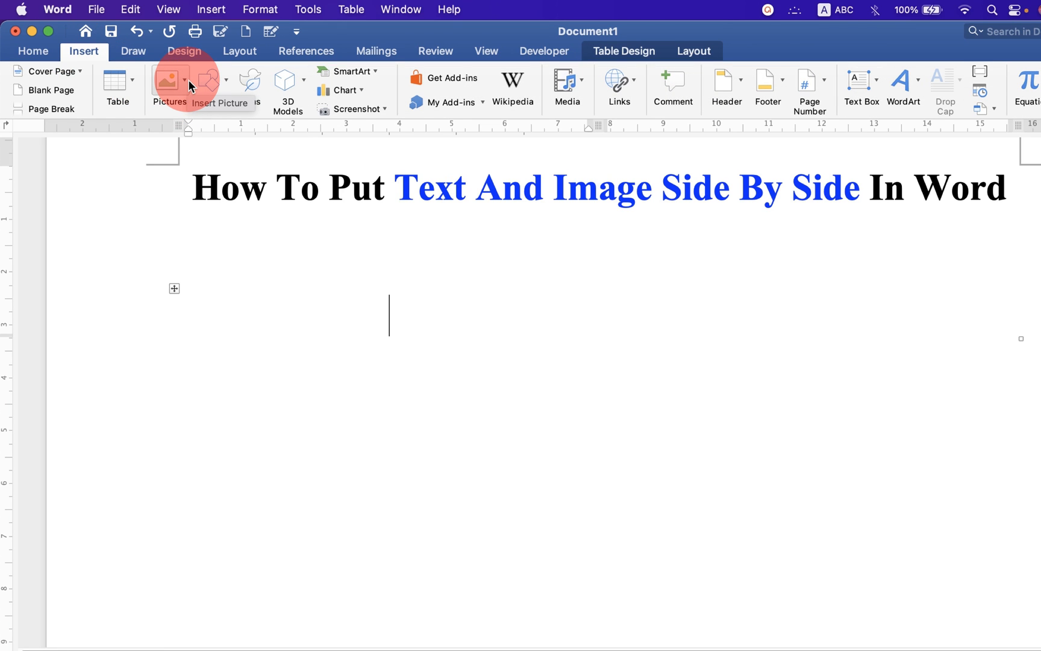
click(168, 84)
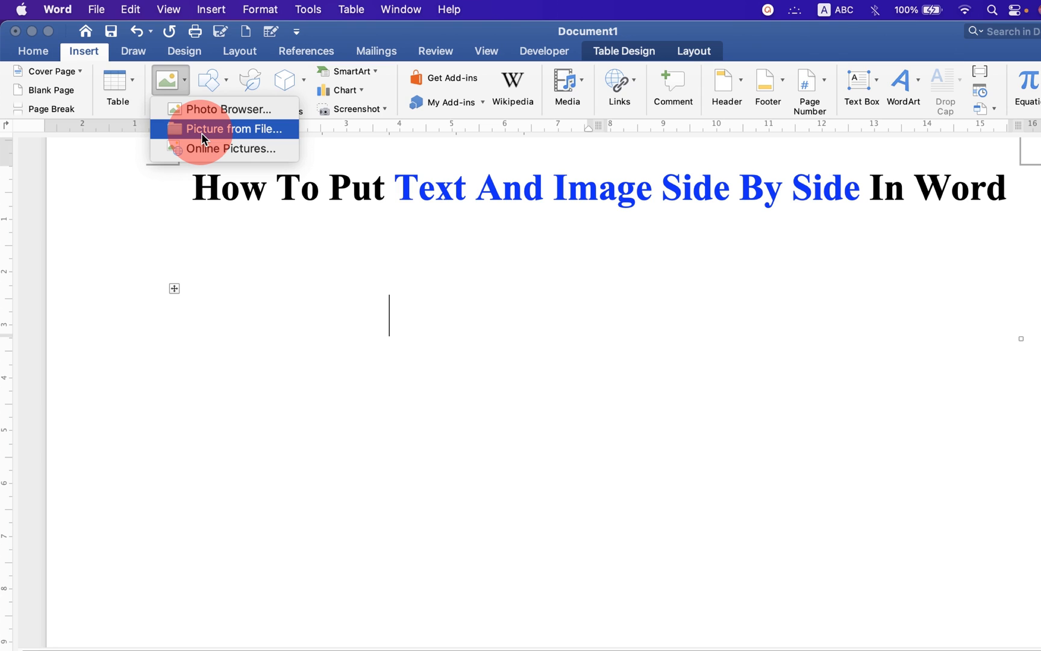
click(232, 129)
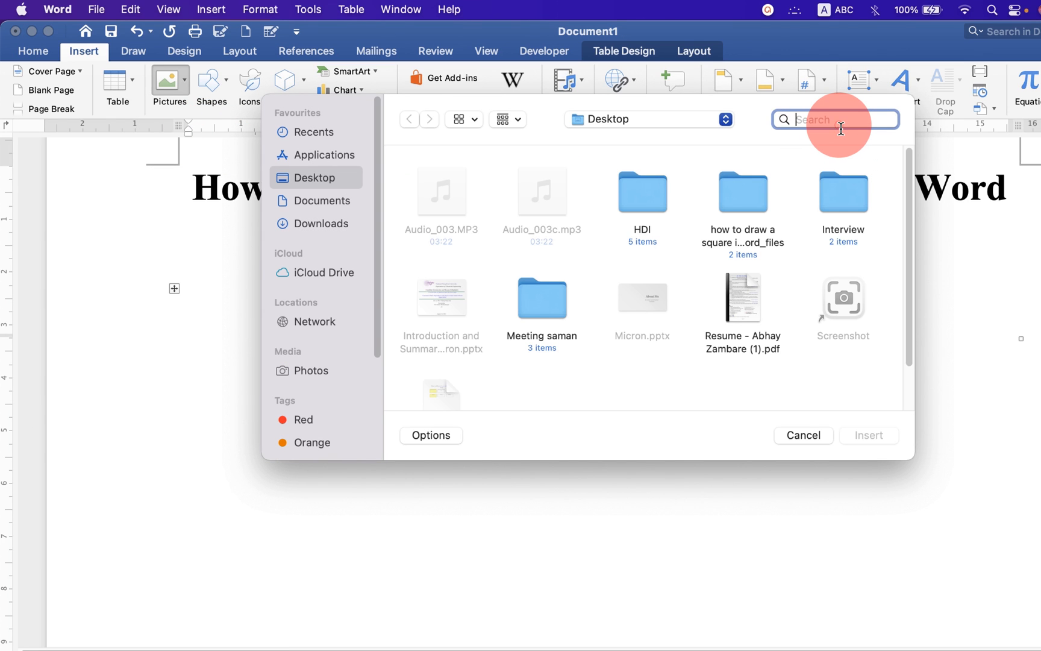
text(tree)
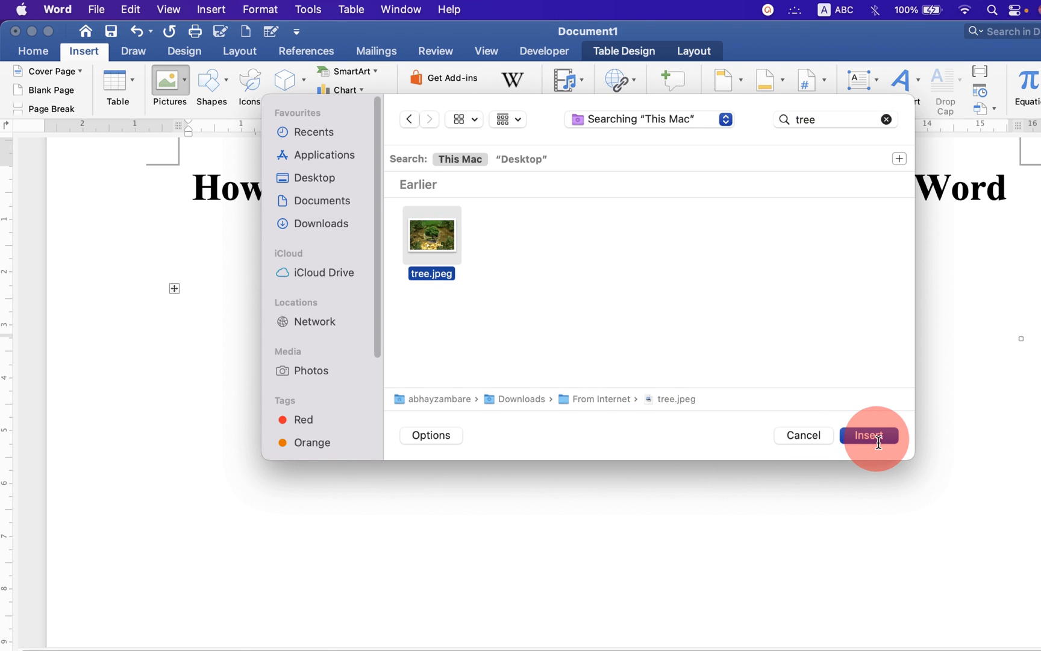
click(868, 435)
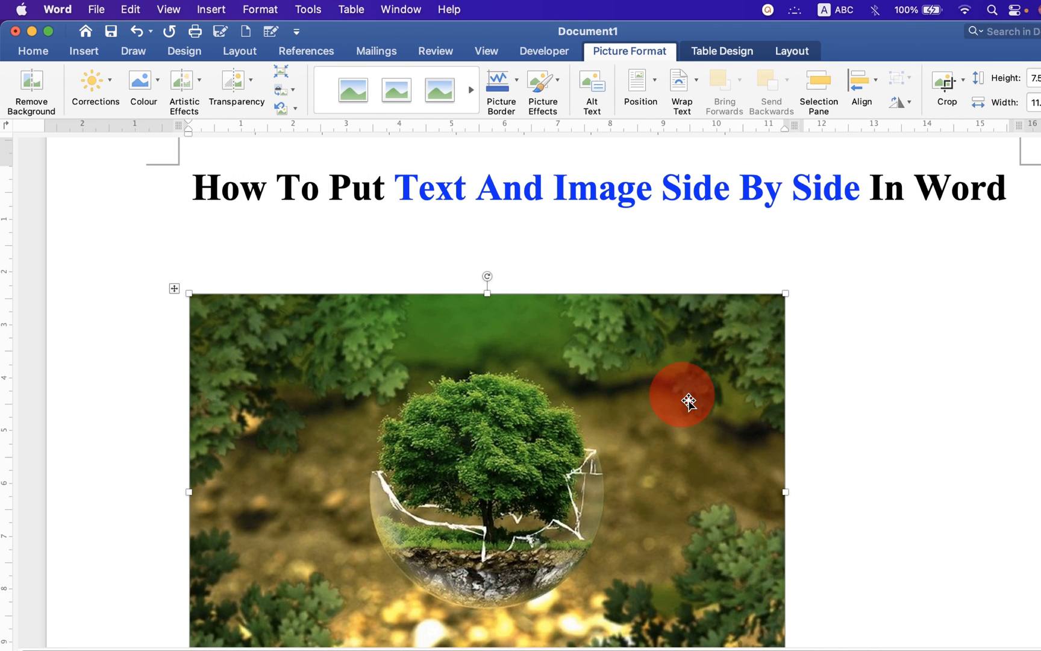
Step: Paste the copied botany paragraph into the empty right-hand cell
click(32, 52)
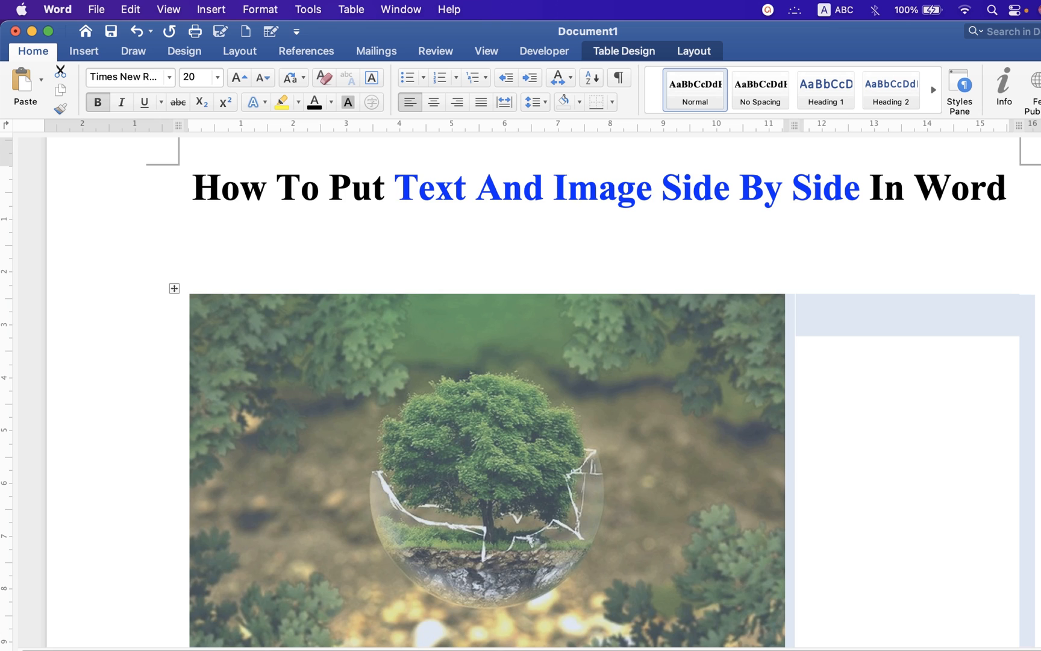
scroll(down, 3)
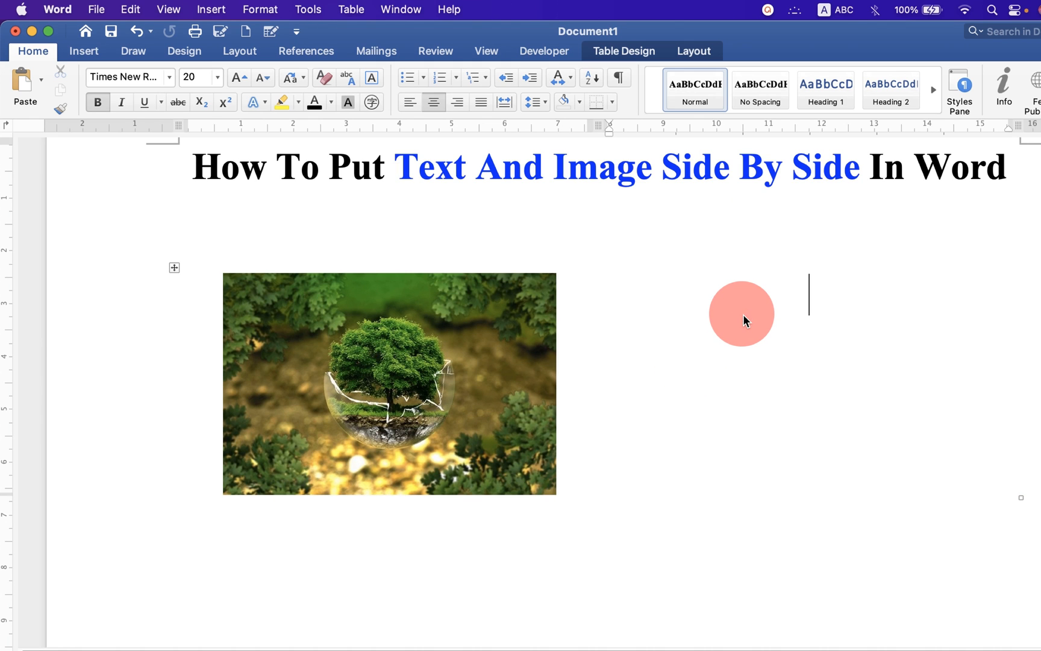
right_click(742, 314)
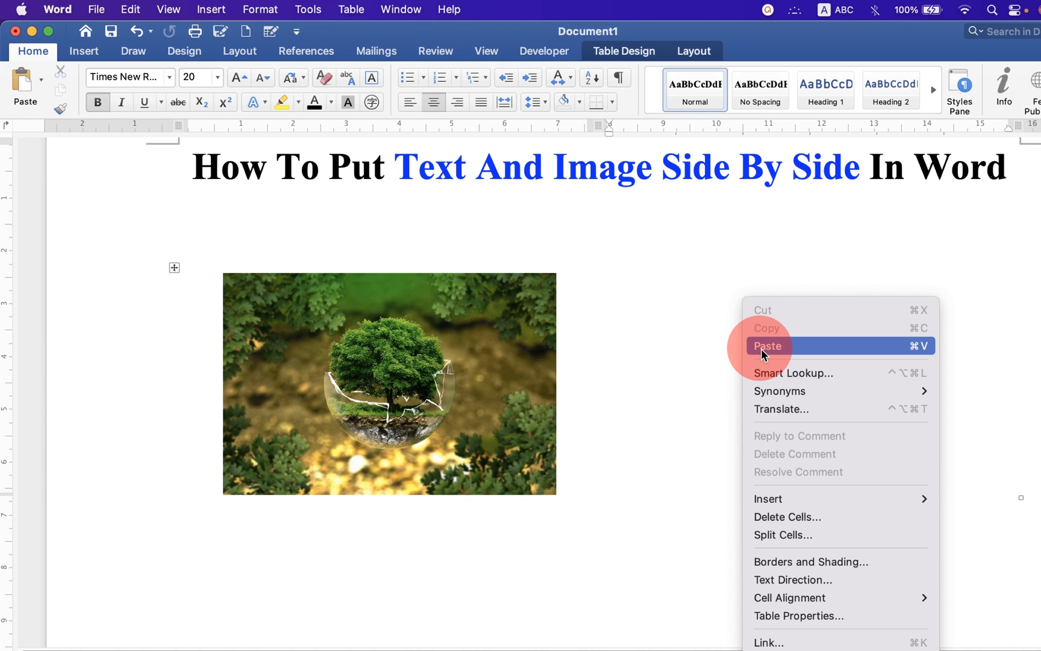
click(769, 345)
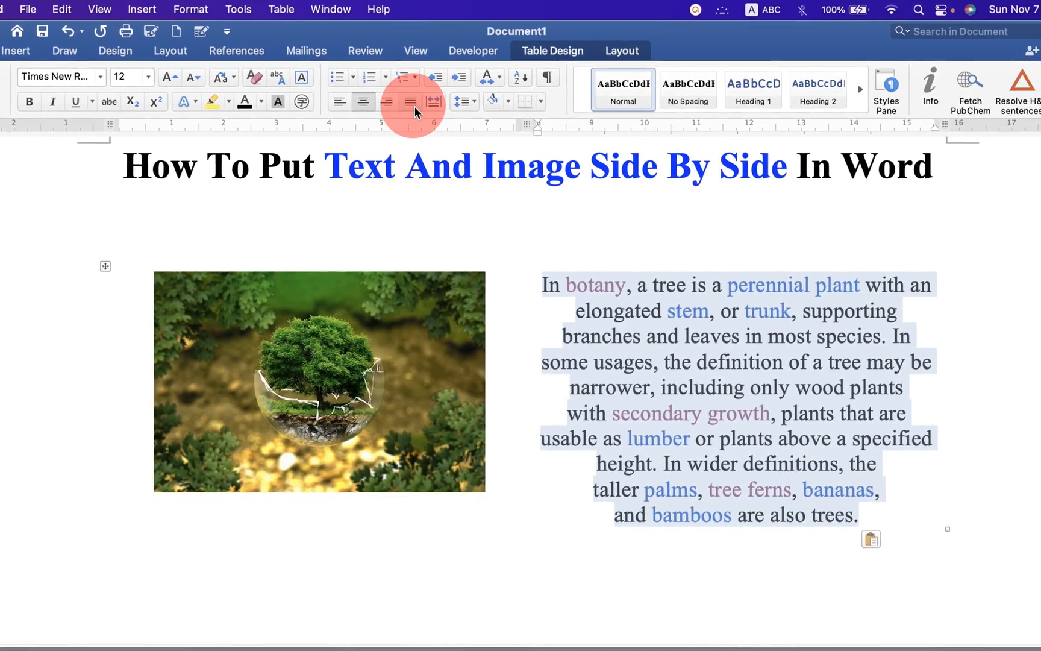
Step: Justify the botany paragraph and drag the column border left to widen its column
click(409, 102)
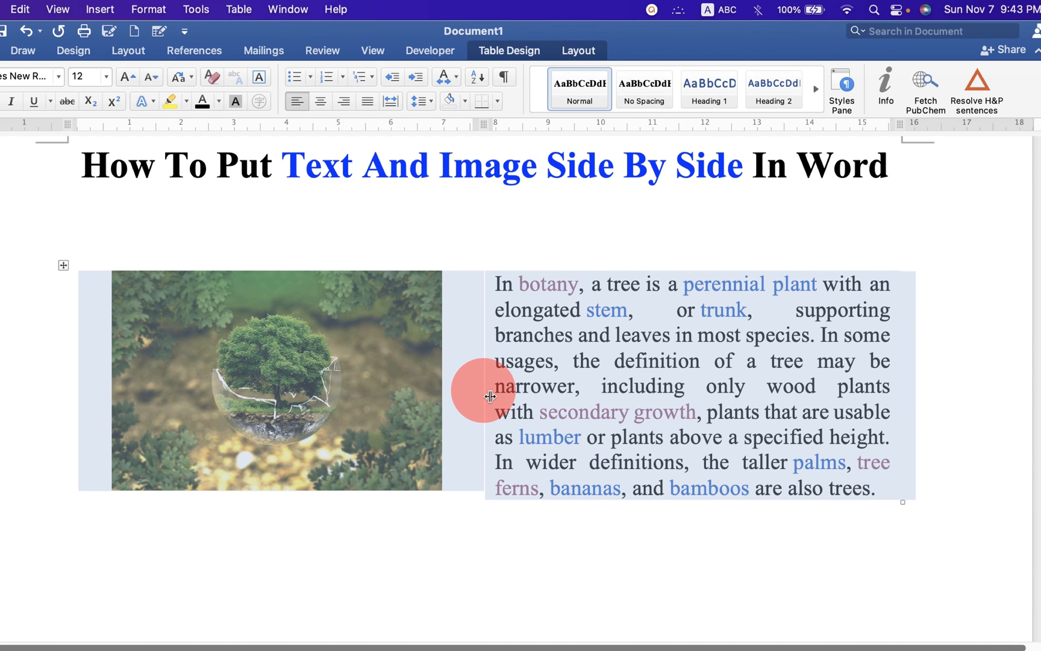
drag(484, 396, 451, 395)
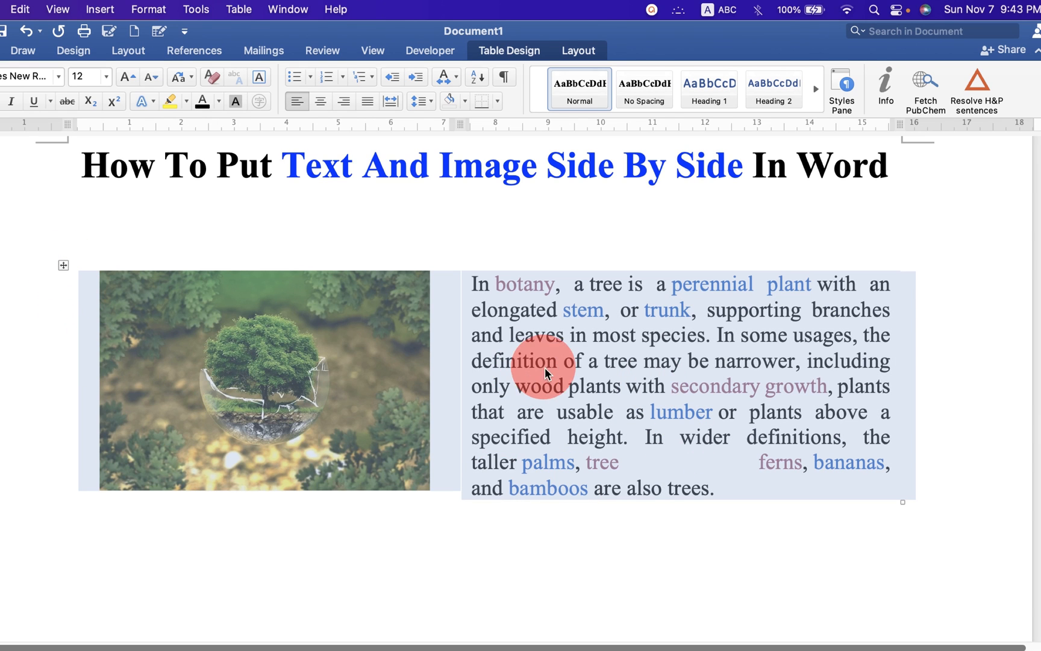
mouse_move(490, 498)
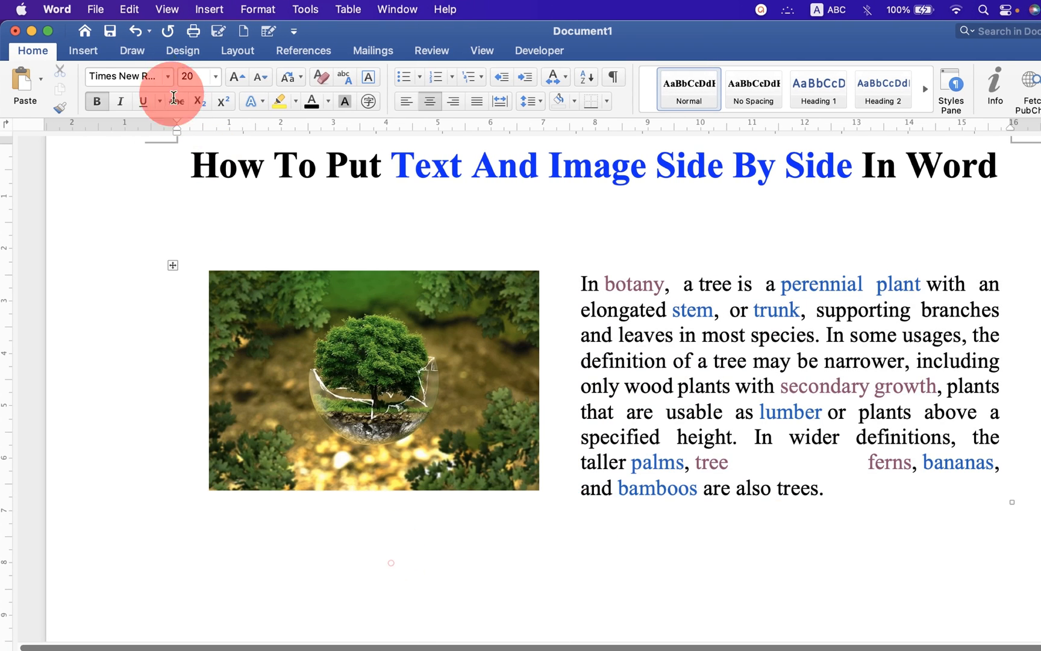
Step: Draw a horizontal text box below the picture-and-text table
click(83, 50)
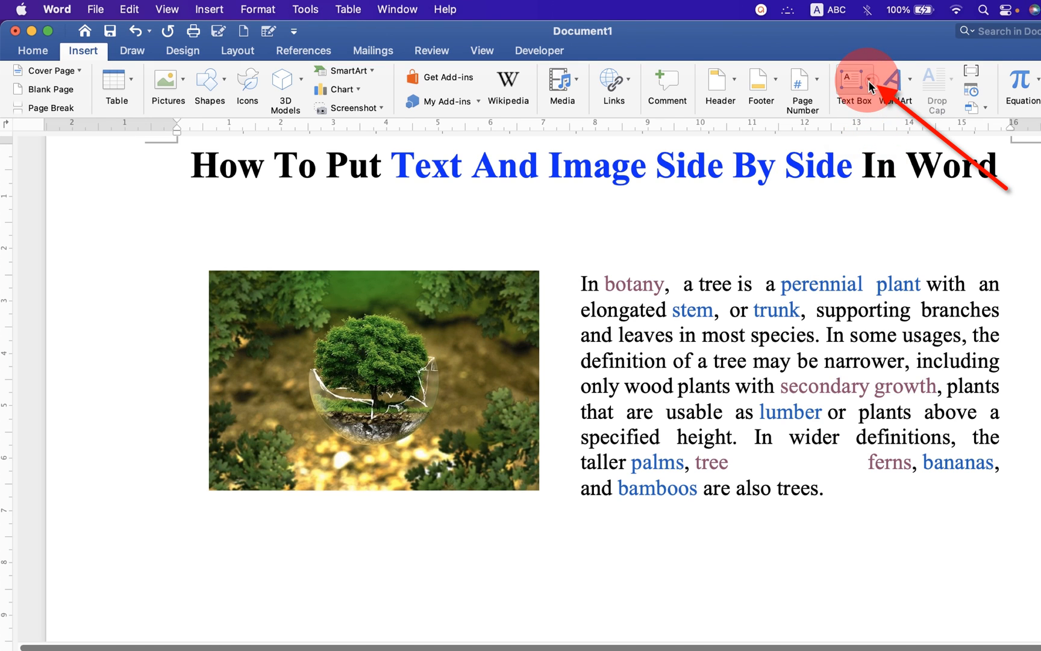
click(853, 88)
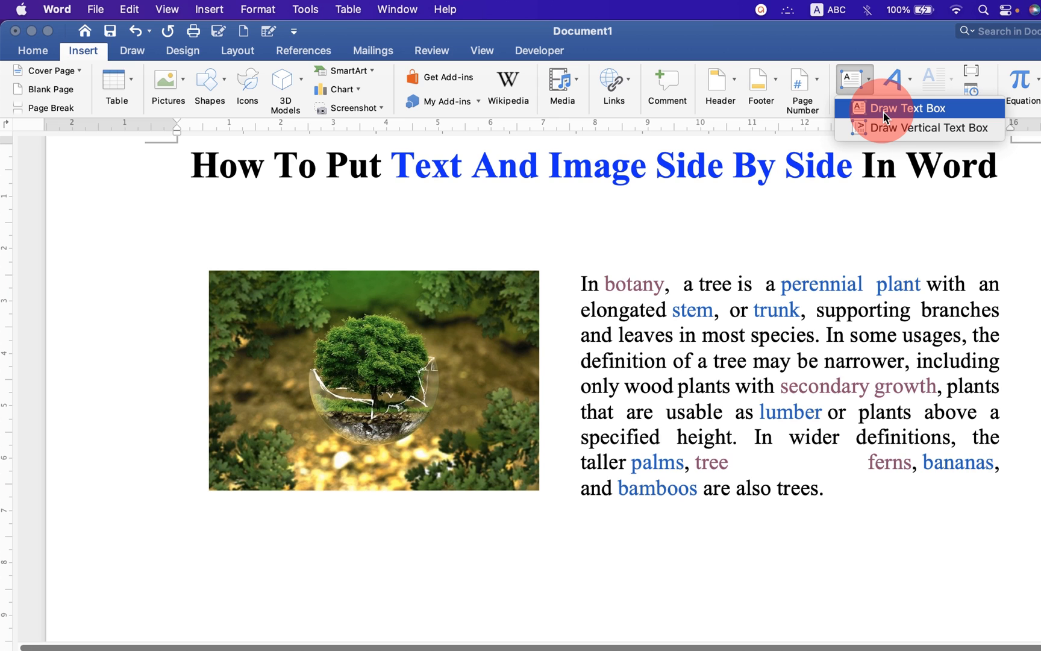
click(911, 108)
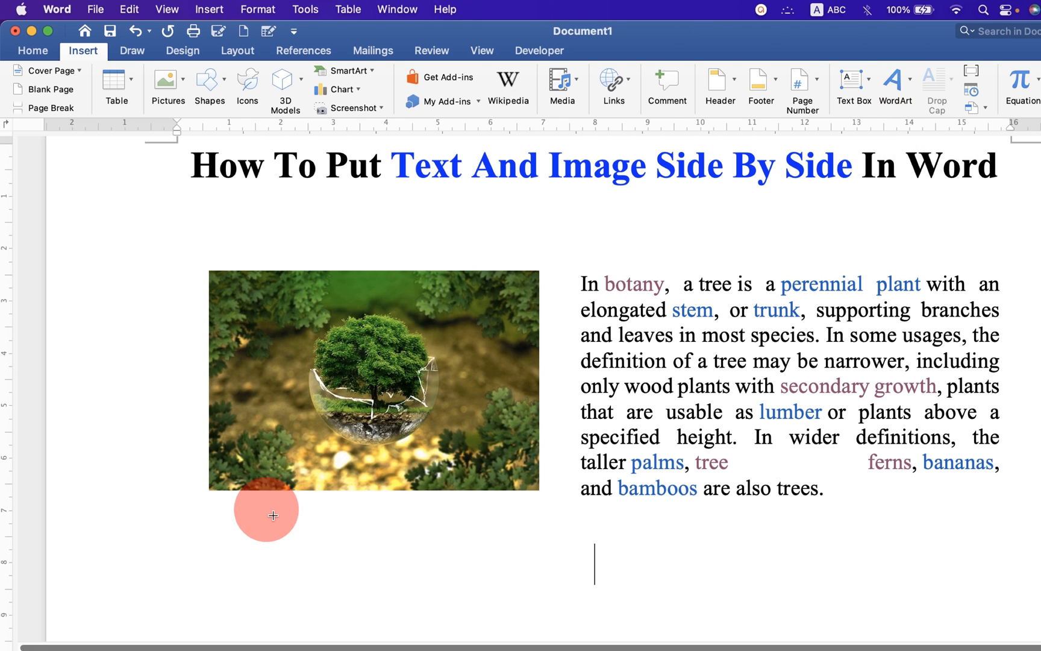
click(373, 382)
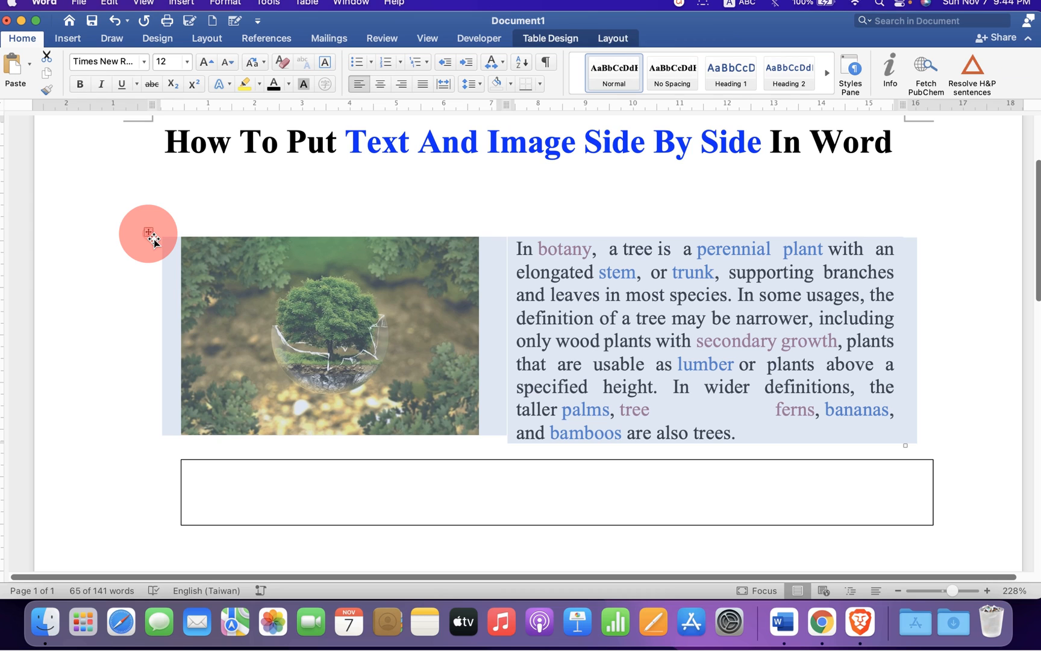
Step: Copy the whole table and paste it inside the text box
right_click(149, 233)
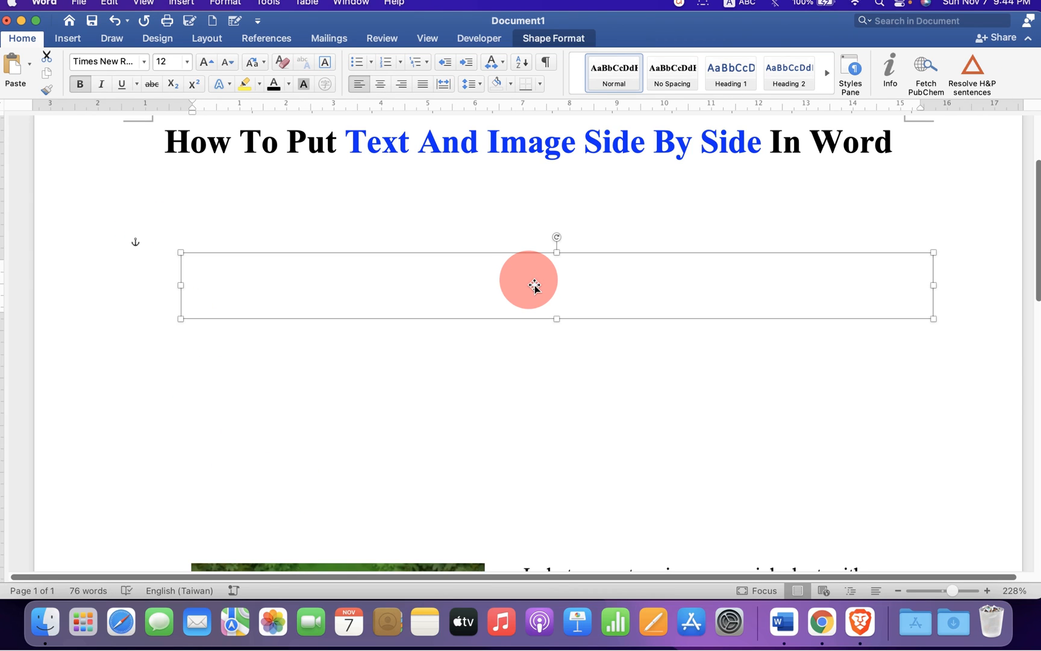
right_click(529, 279)
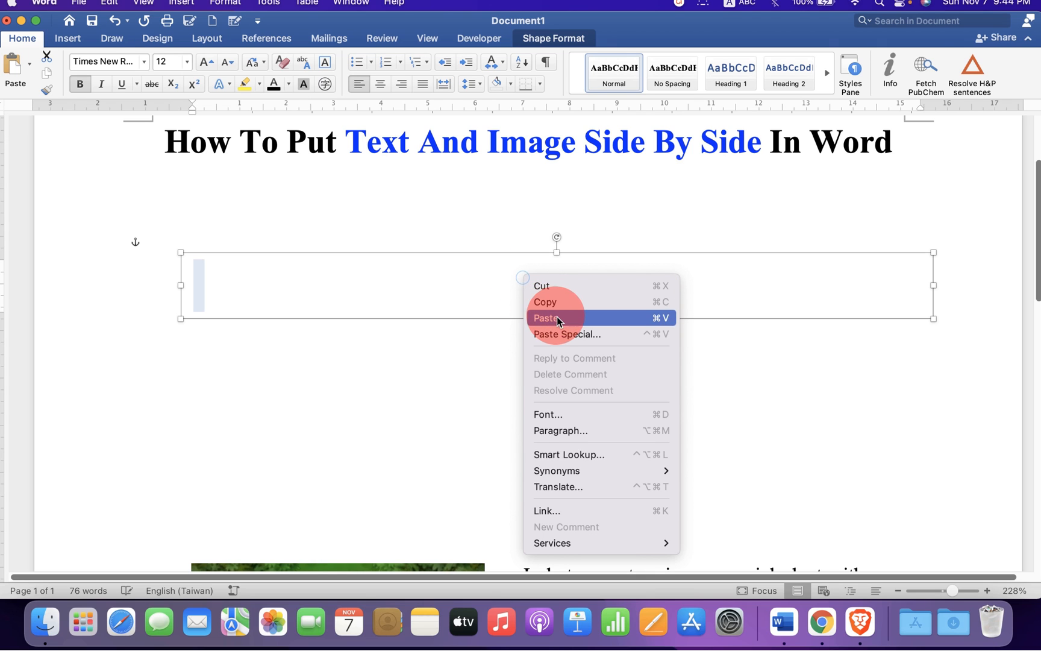
click(544, 318)
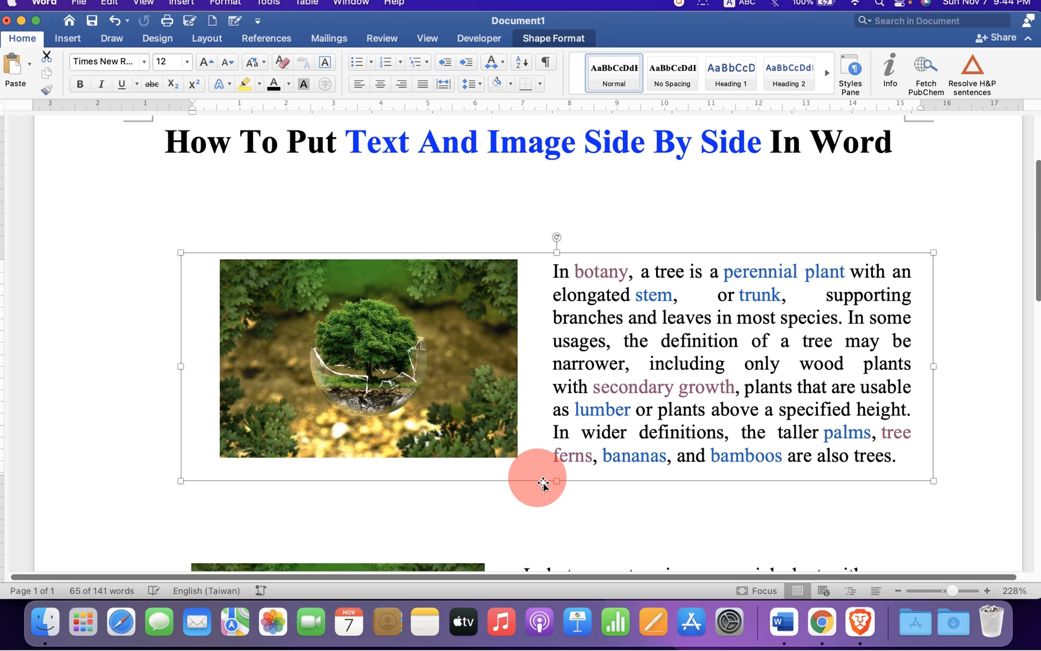
Step: Drag the text box up to sit just under the title
drag(538, 481, 545, 220)
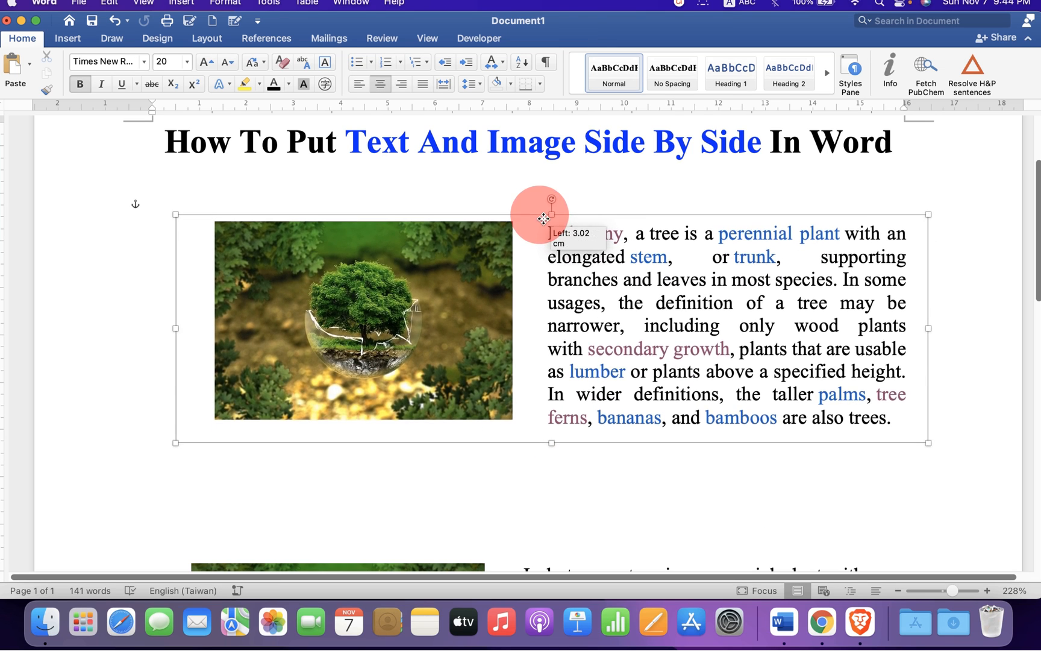
drag(543, 219, 538, 227)
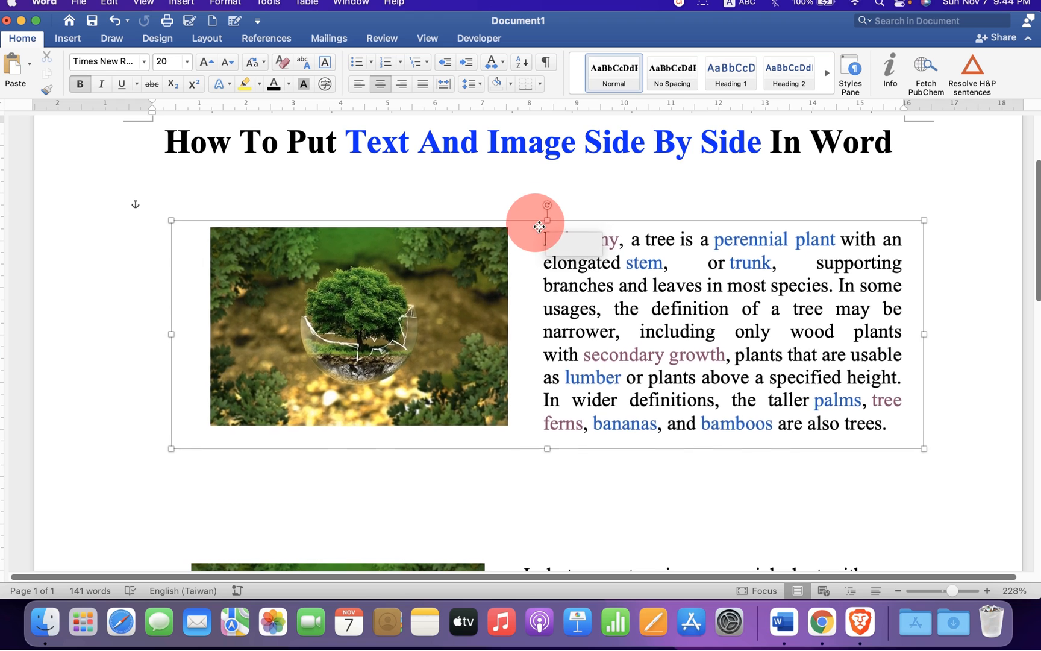
drag(536, 226, 527, 235)
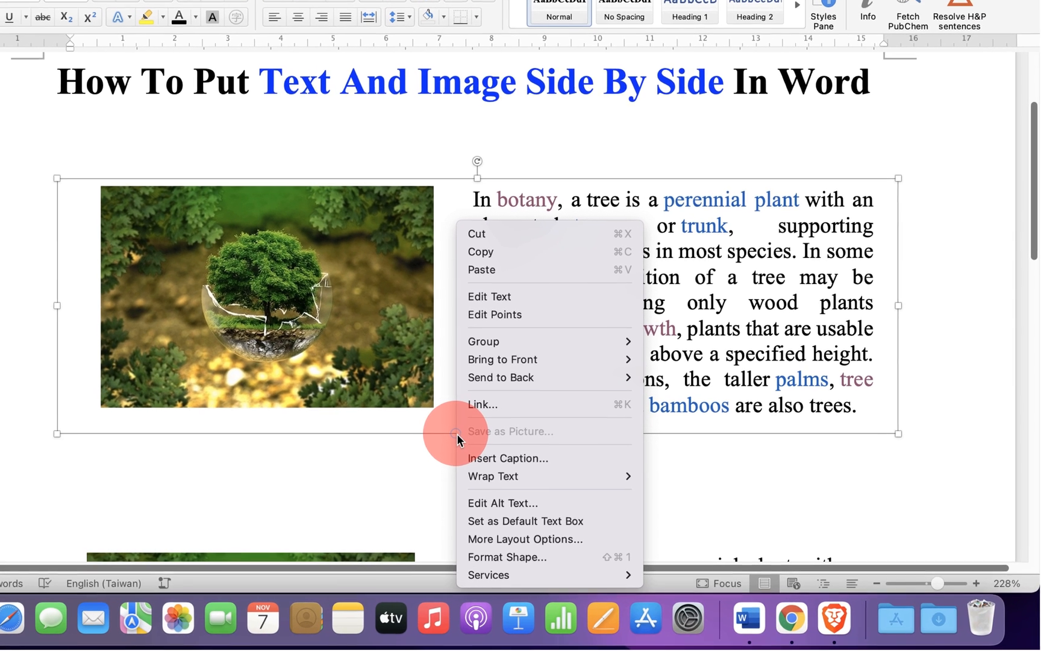
mouse_move(521, 557)
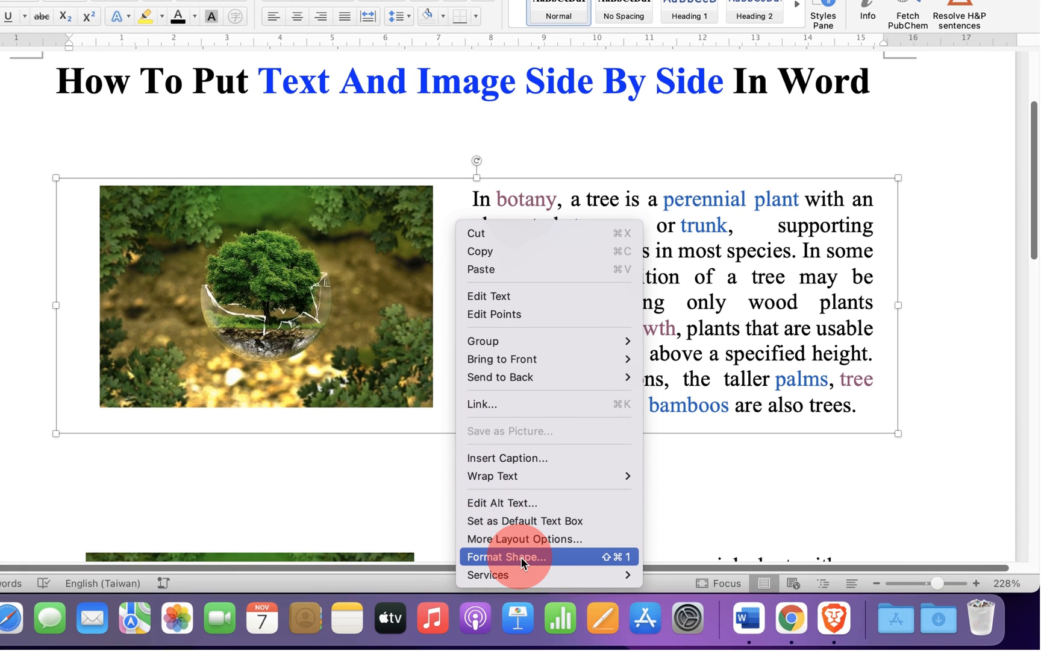
Step: Set the text box's line to No line in Format Shape
click(506, 557)
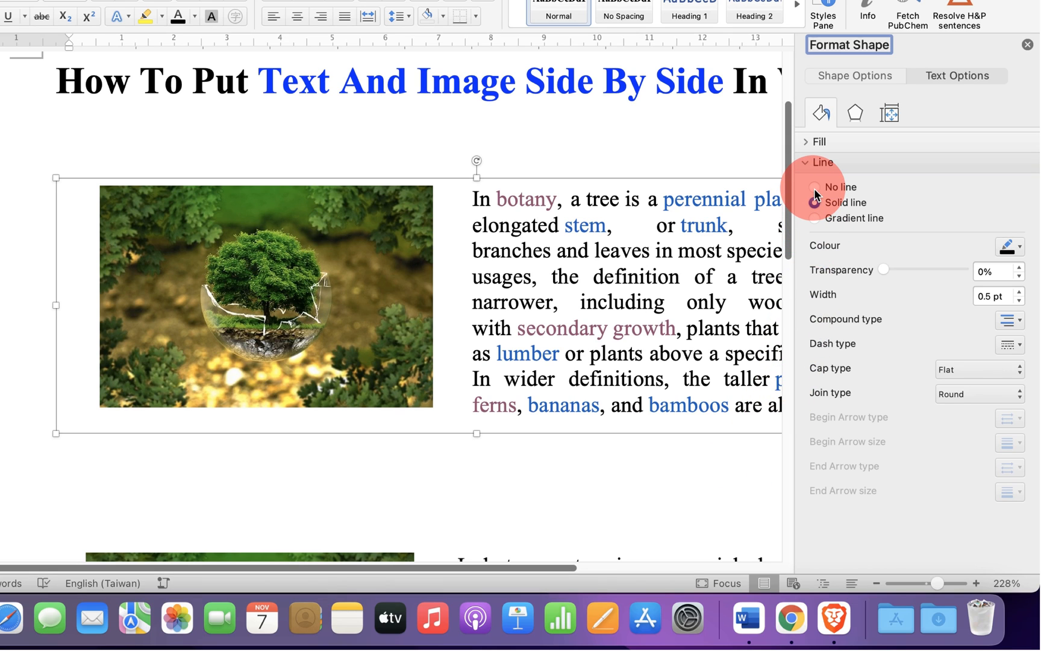
click(815, 187)
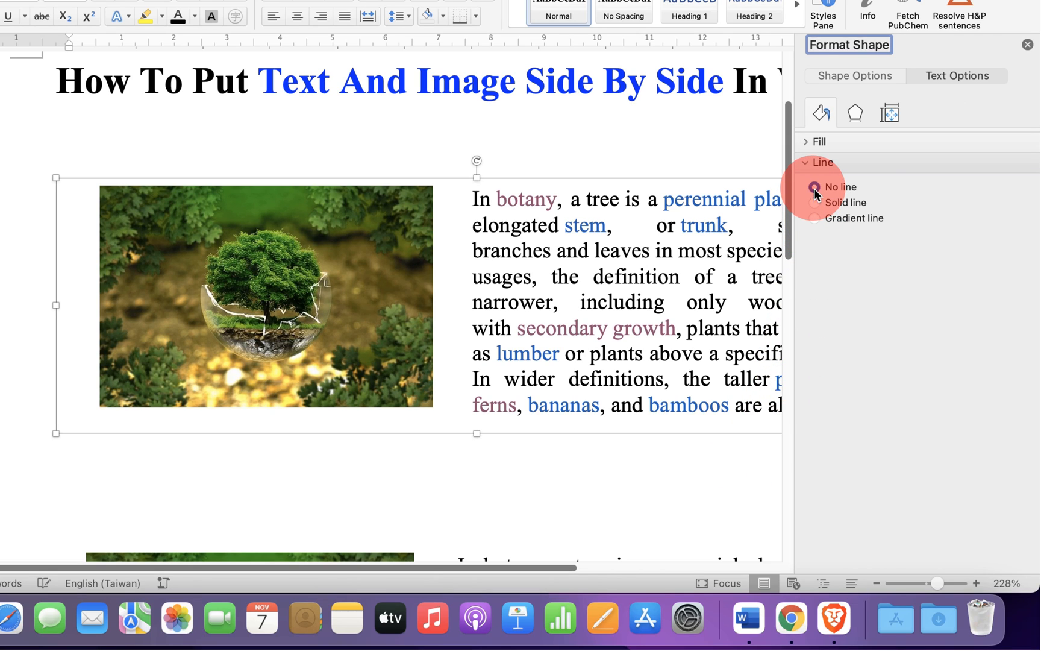